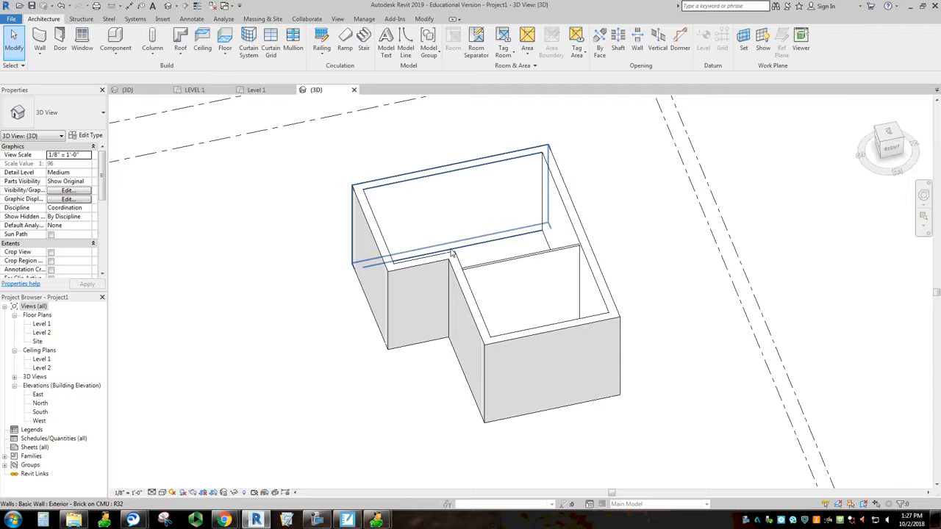
Step: Zoom the 3D view in toward the L-shaped brick building's walls
{"action": "left_click_drag", "start_coordinate": [452, 254], "coordinate": [626, 370]}
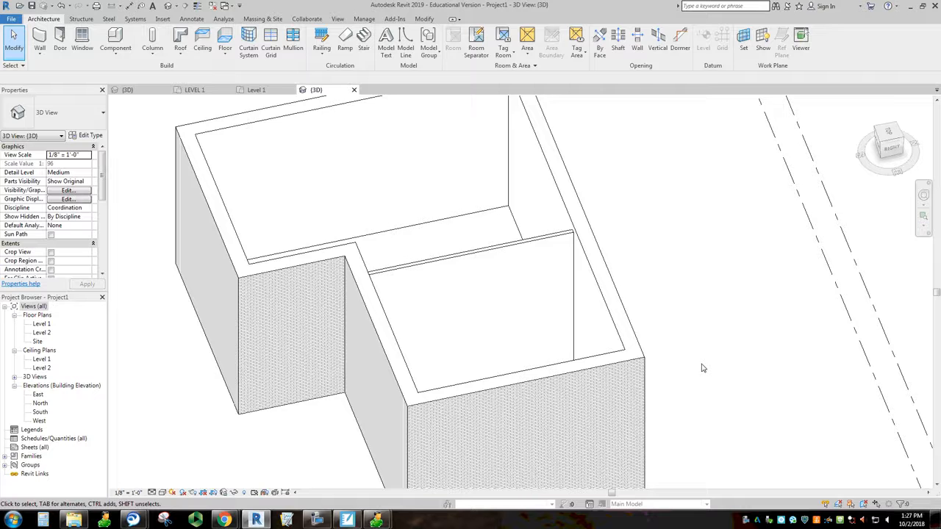
Step: Select the front exterior wall and hide it with Temporary Hide/Isolate > Hide Element
{"action": "left_click", "coordinate": [469, 342]}
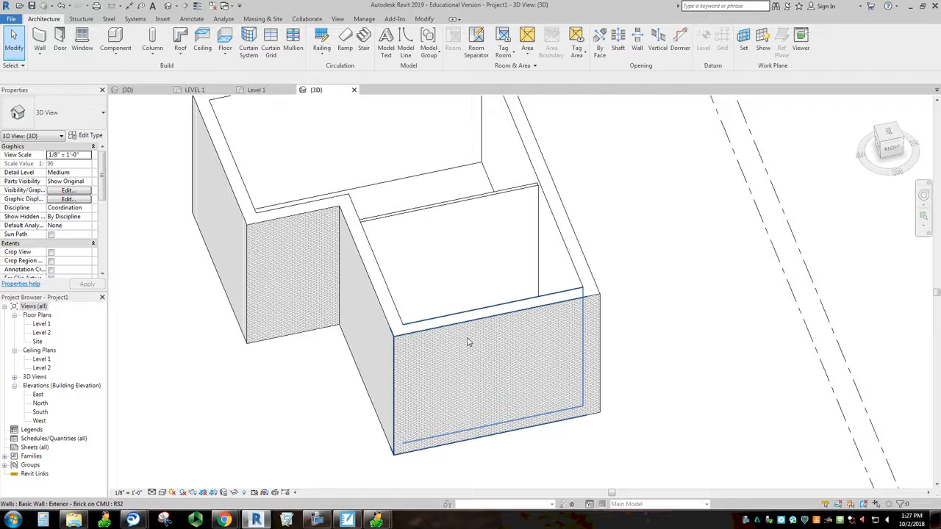
{"action": "left_click", "coordinate": [468, 341]}
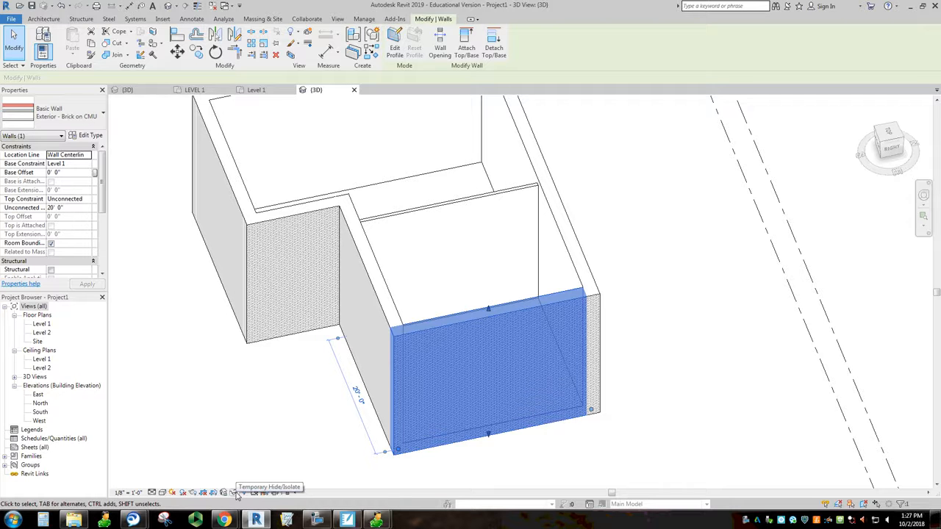
{"action": "left_click", "coordinate": [256, 492]}
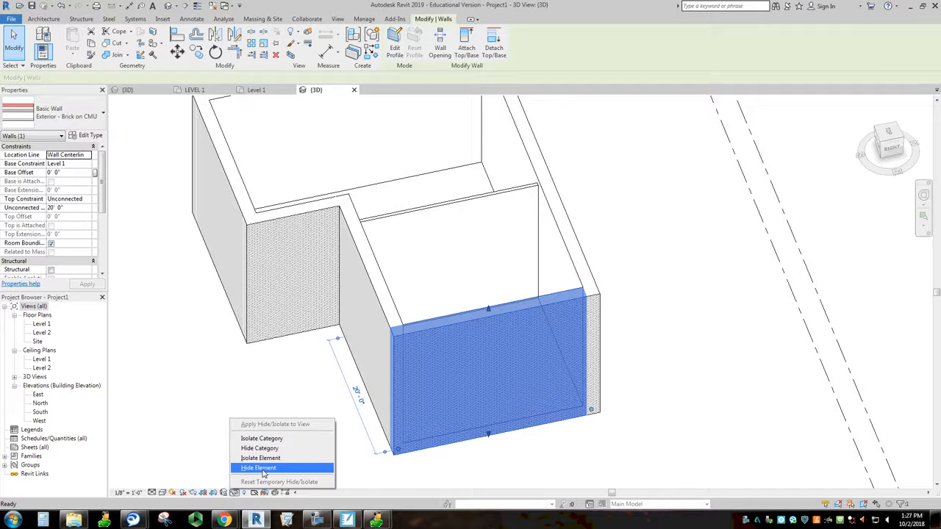
{"action": "left_click", "coordinate": [258, 467]}
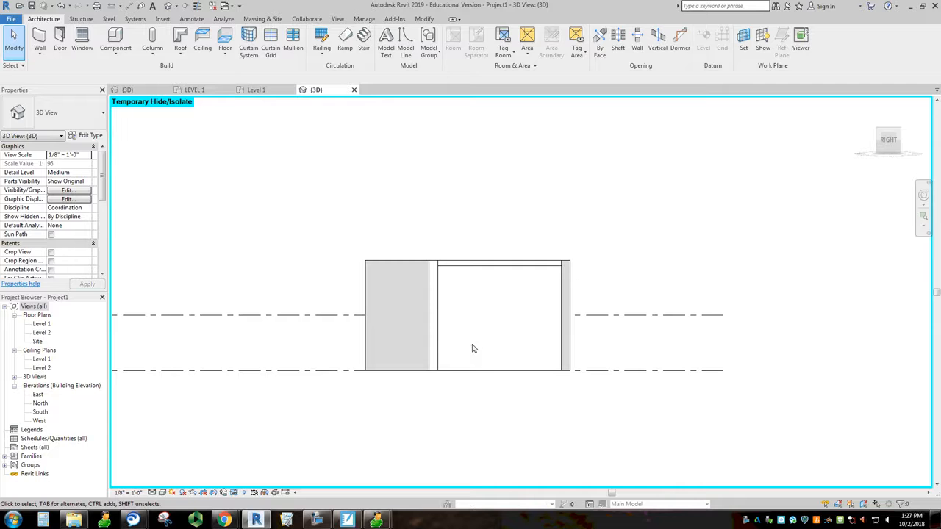
{"action": "mouse_move", "coordinate": [174, 143]}
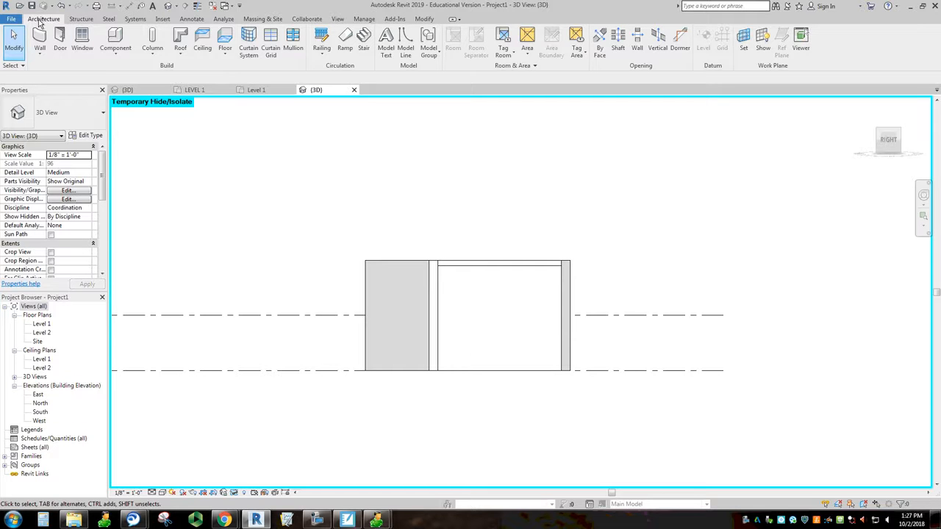
{"action": "mouse_move", "coordinate": [637, 40]}
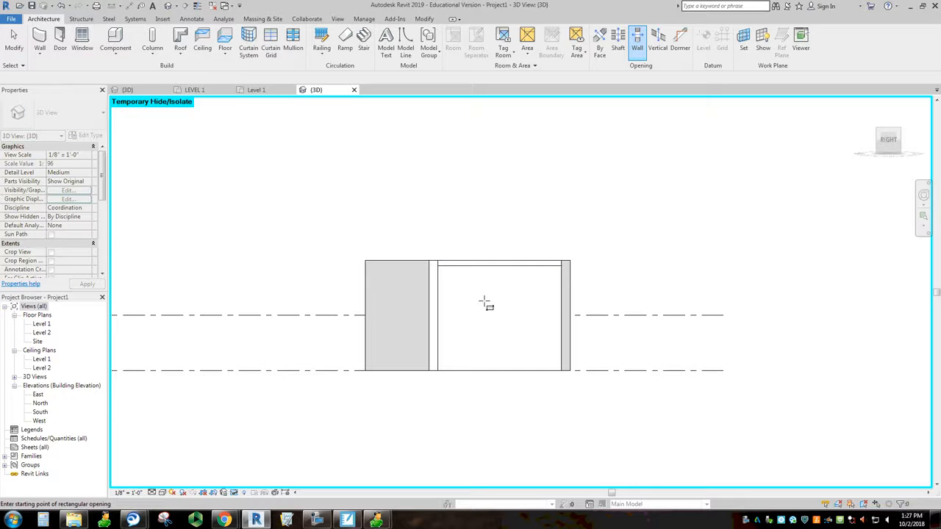
{"action": "mouse_move", "coordinate": [477, 300]}
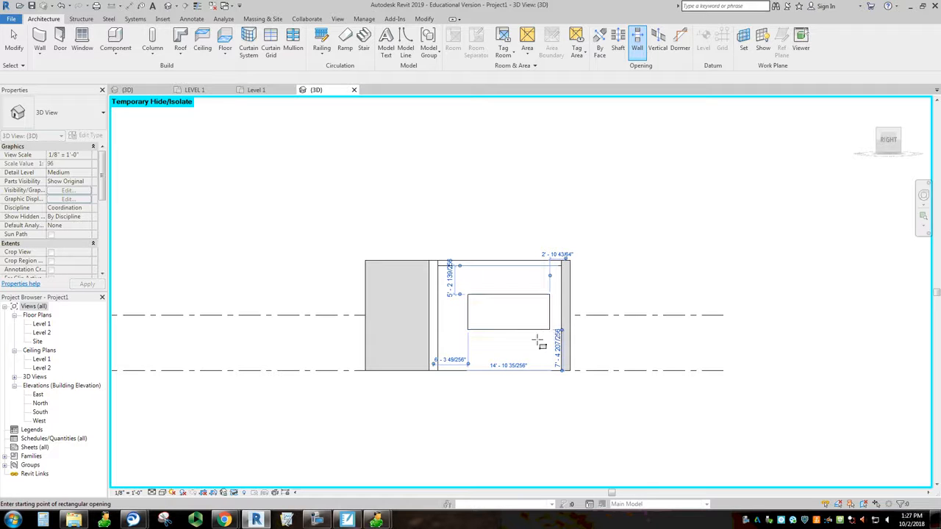
Step: Place the opening's far corner on the interior wall, then click away to deselect it
{"action": "left_click", "coordinate": [547, 311]}
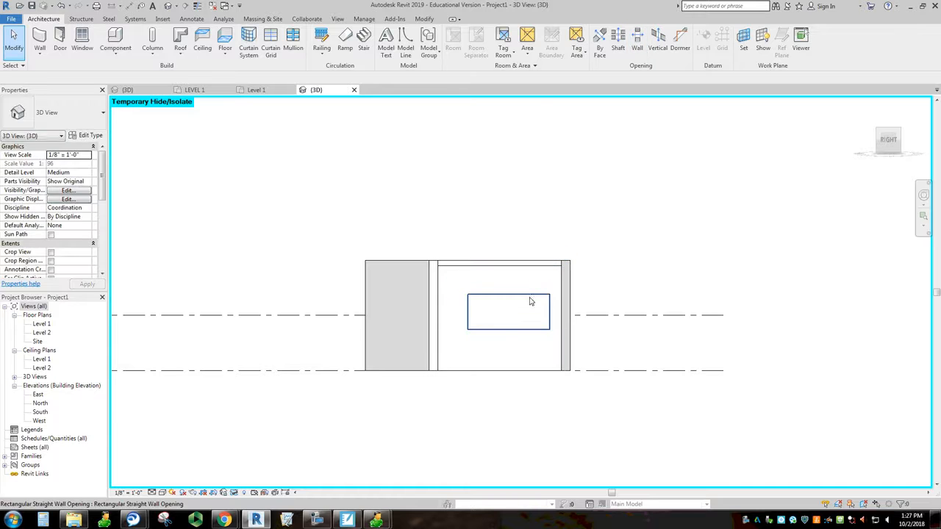
{"action": "left_click", "coordinate": [508, 311]}
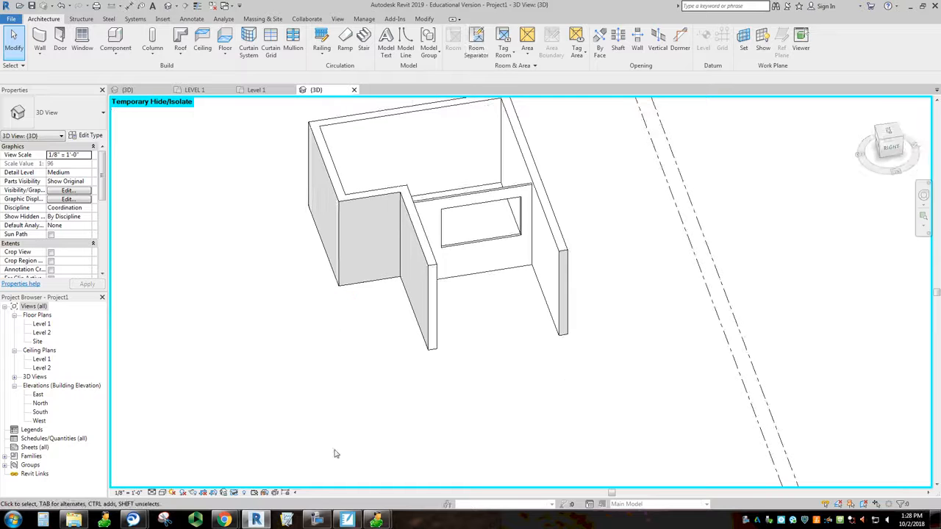
Step: Restore the hidden front wall using Reset Temporary Hide/Isolate
{"action": "left_click", "coordinate": [235, 492]}
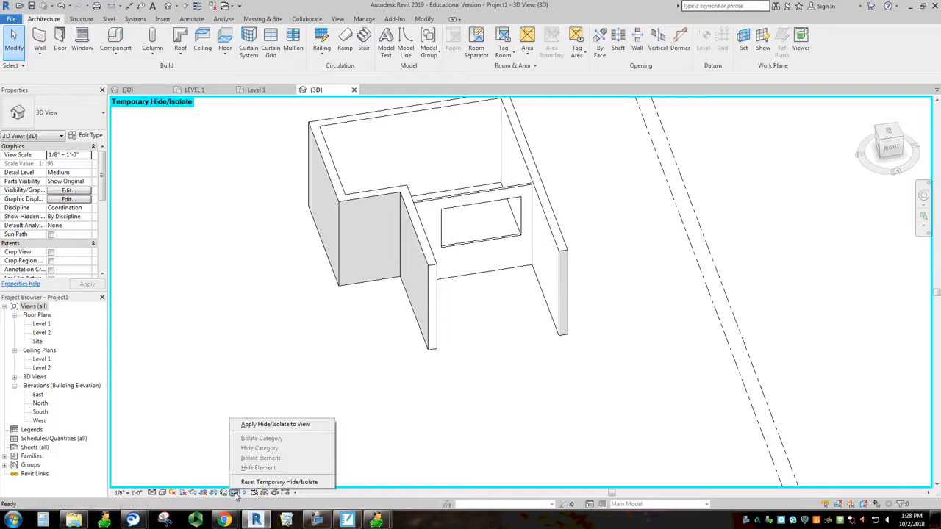
{"action": "mouse_move", "coordinate": [279, 482]}
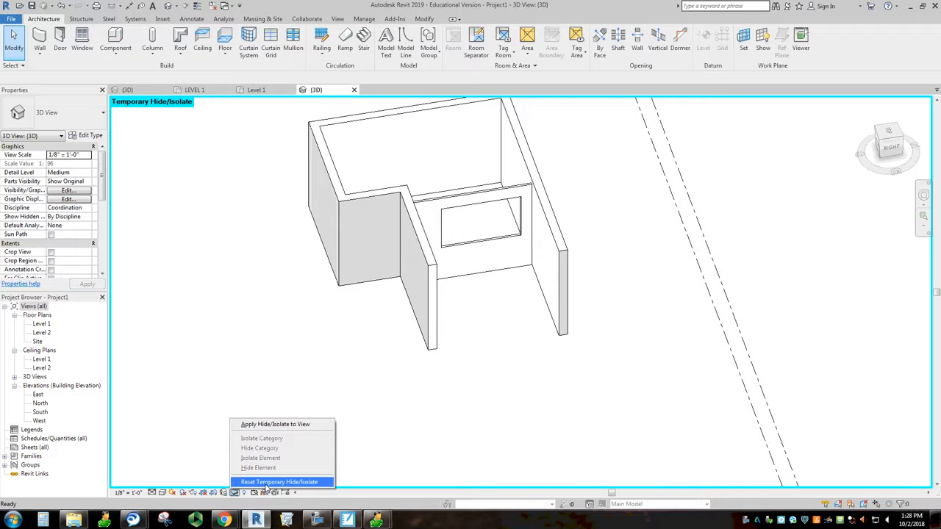
{"action": "left_click", "coordinate": [279, 481]}
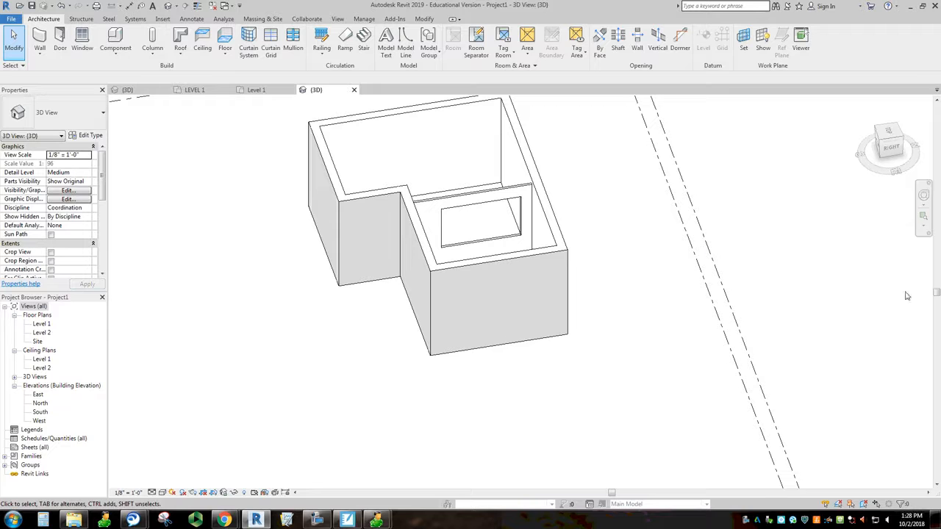